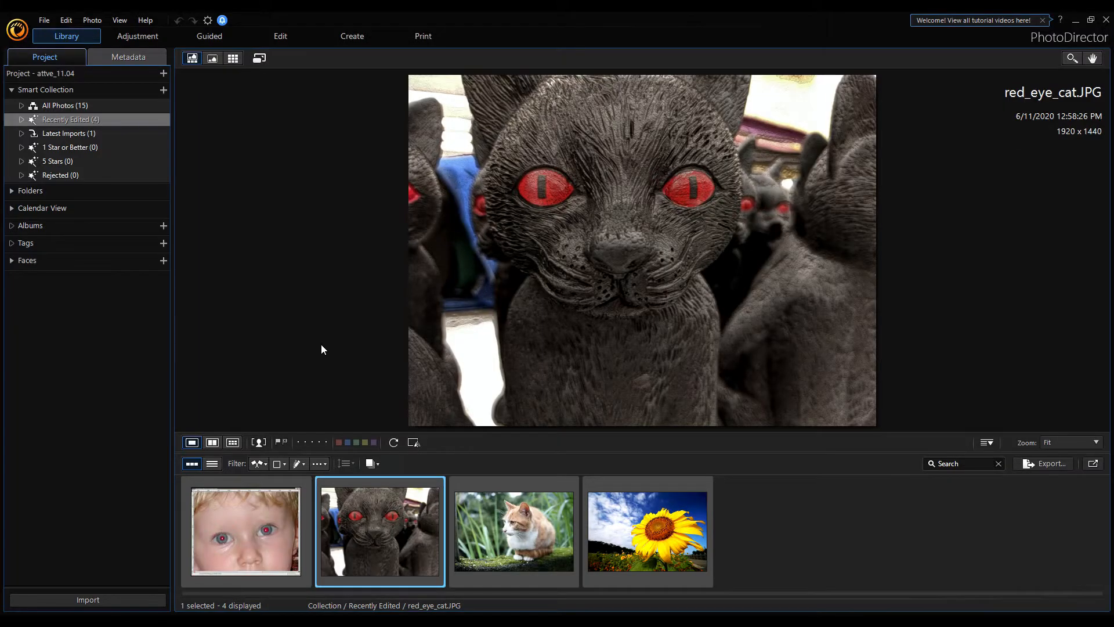
mouse_move(568, 231)
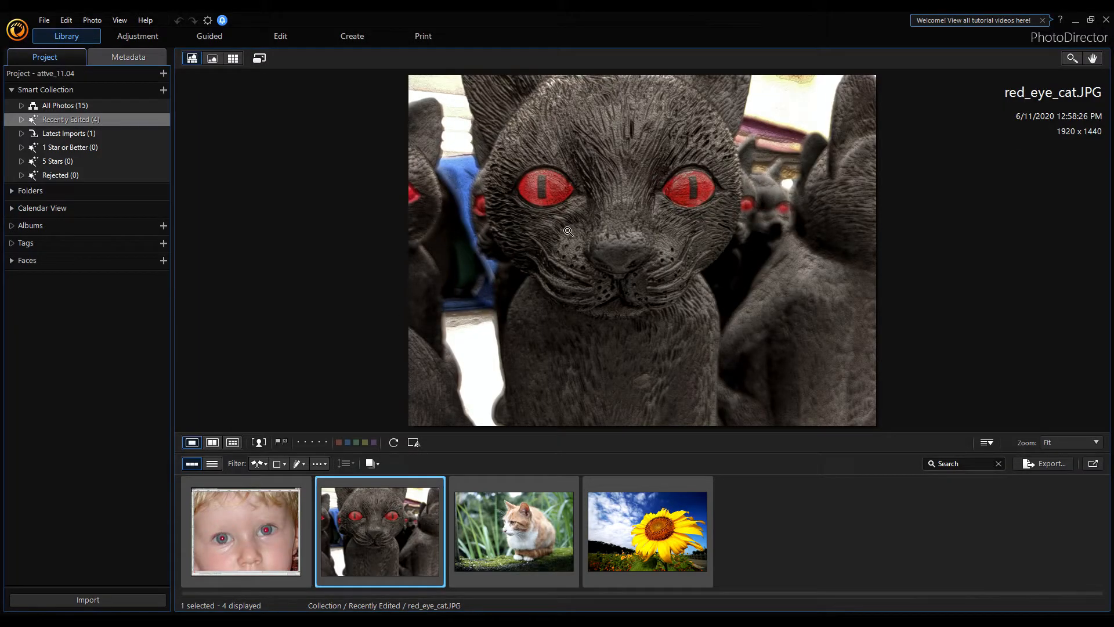
Show baby_red_eye.jpg from the filmstrip in the viewer.
click(245, 531)
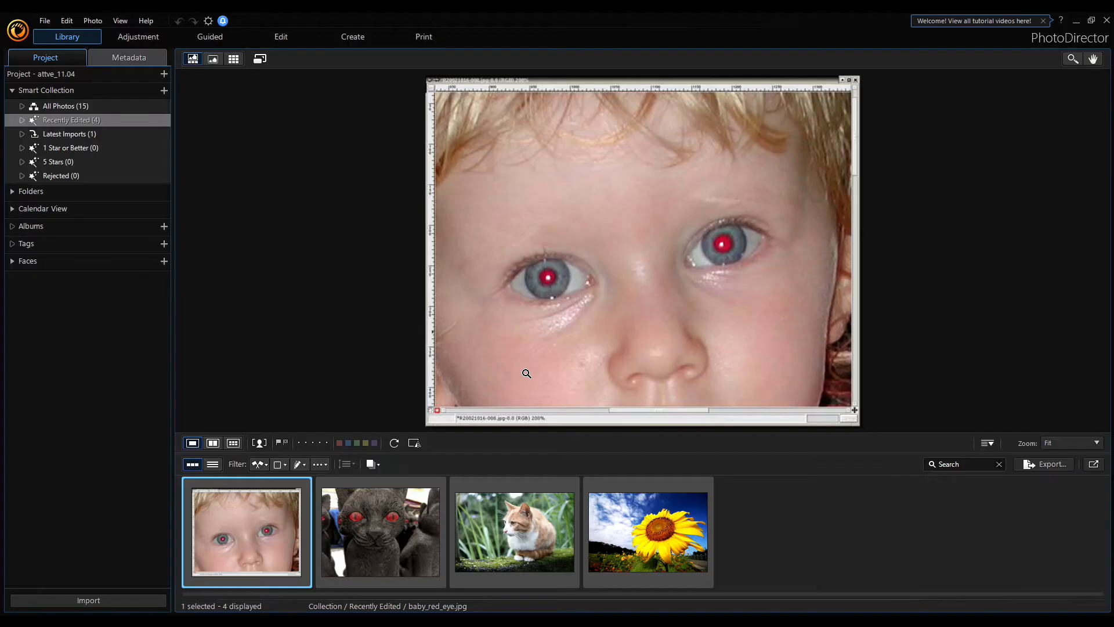
mouse_move(501, 350)
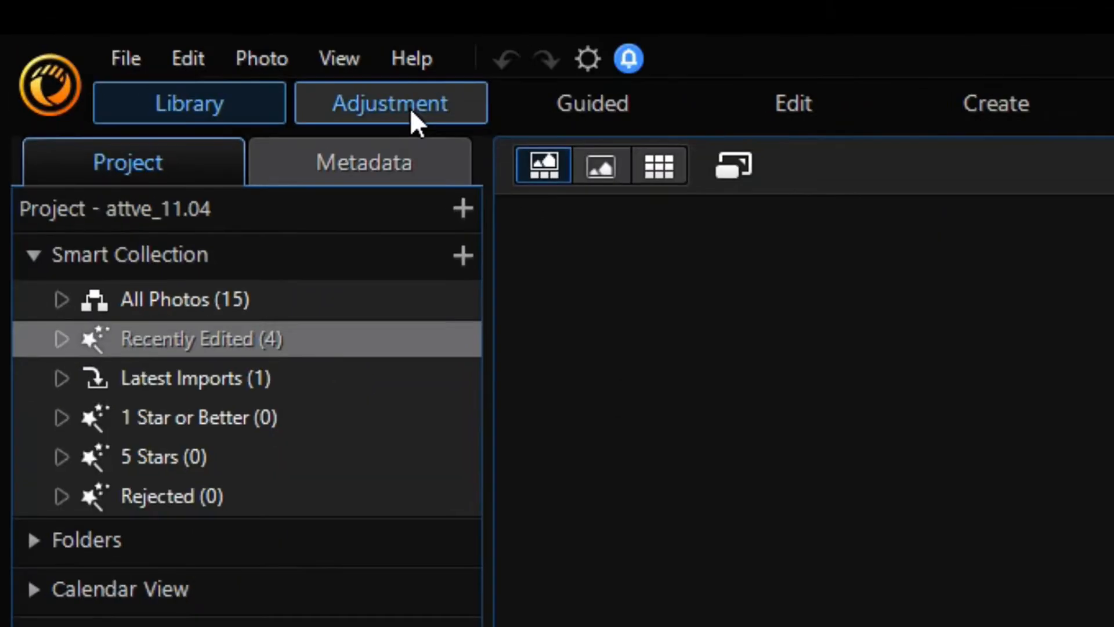
Open Manual adjustments and pick Red-eye removal from Regional Adjustment Tools.
click(389, 103)
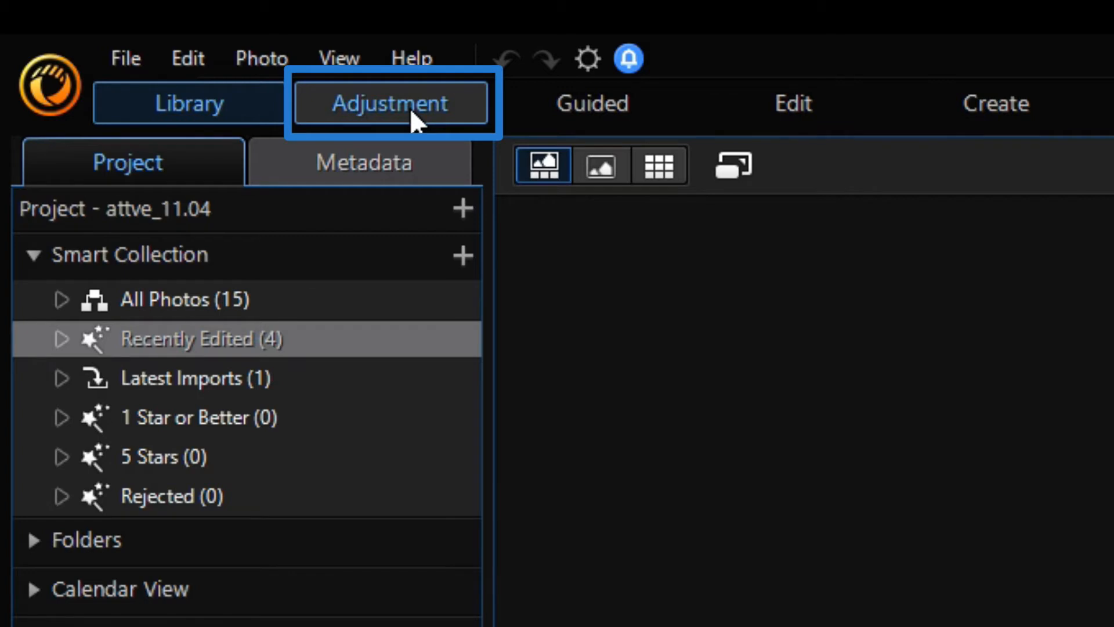
click(390, 103)
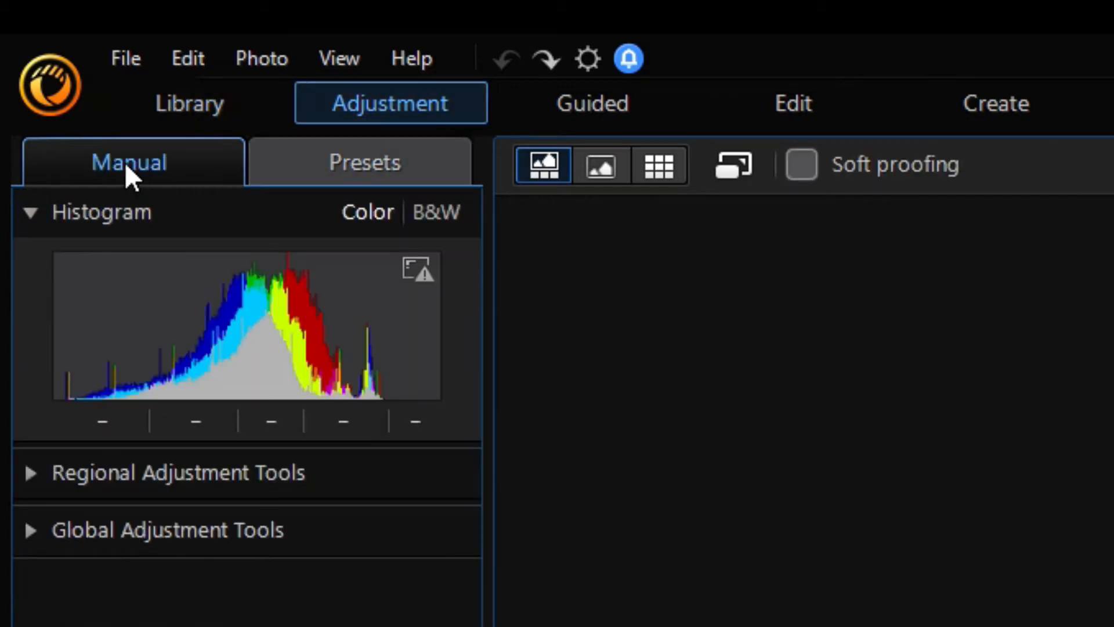
click(128, 162)
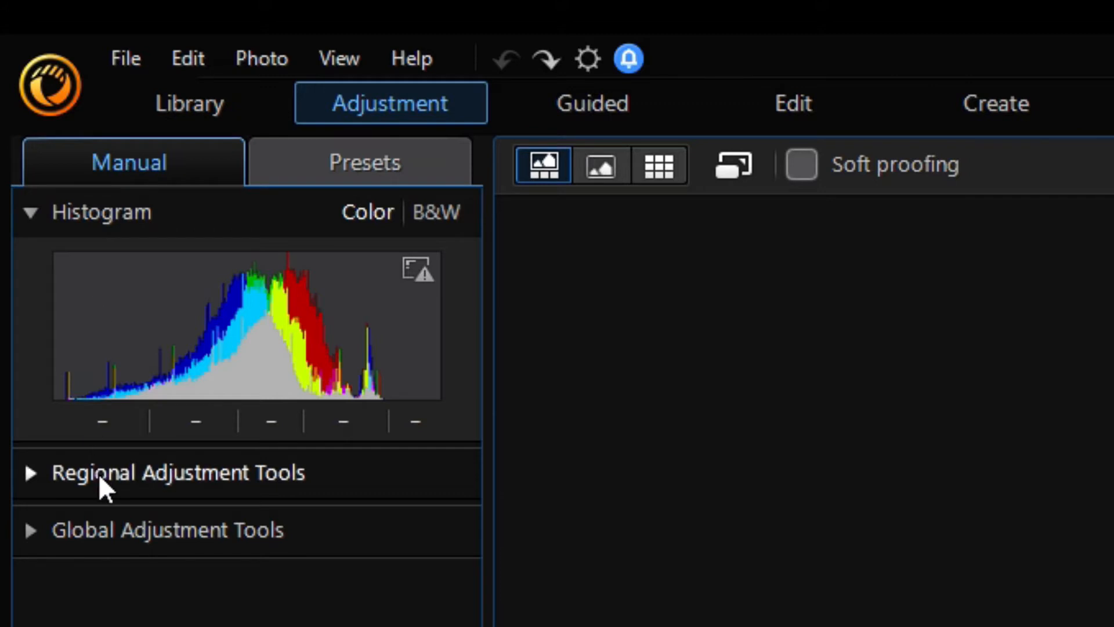
click(177, 472)
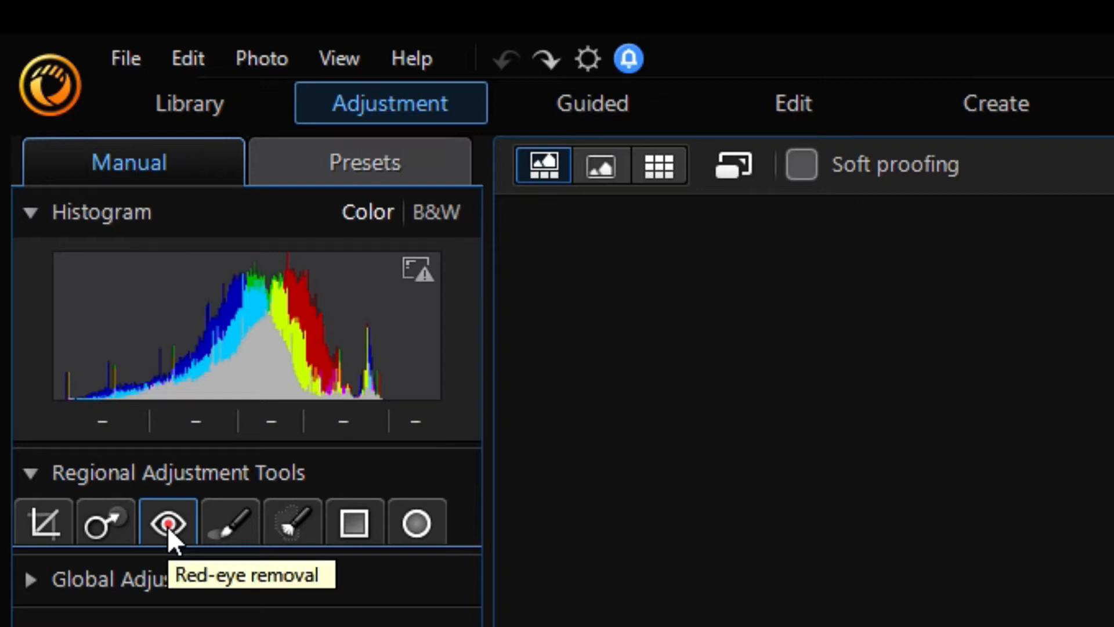
click(168, 522)
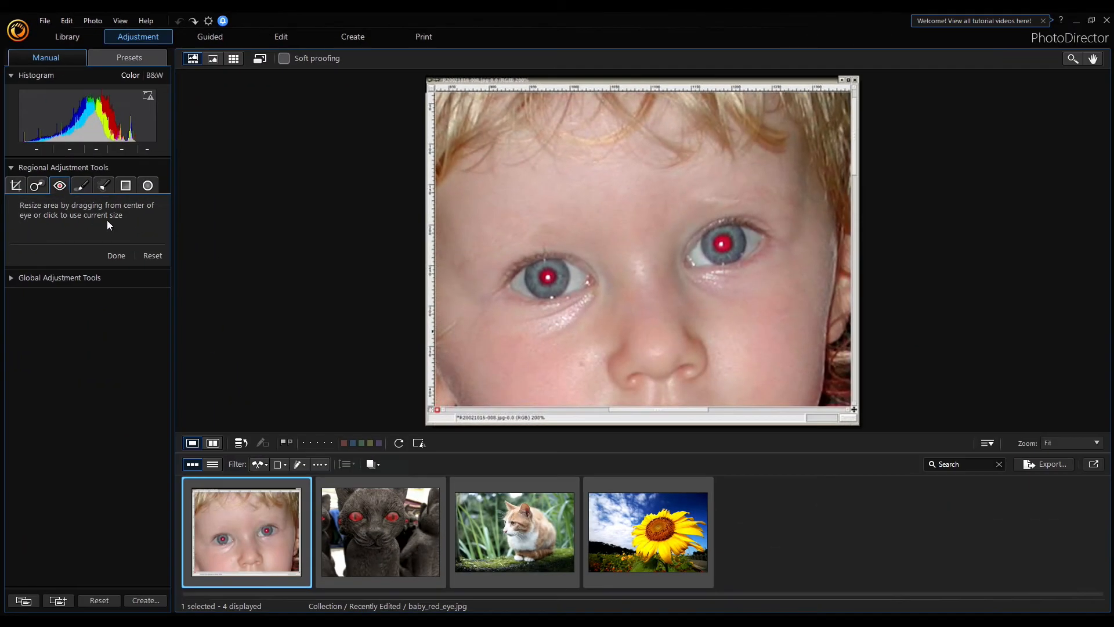
Remove red from both of the baby's pupils and select the right eye's correction.
click(549, 278)
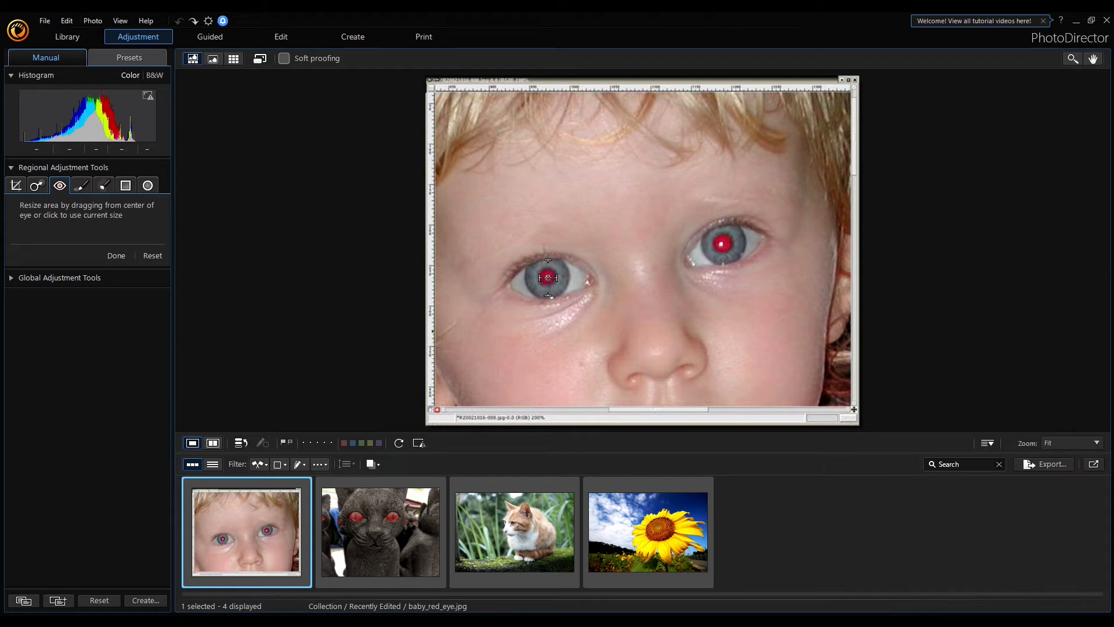
click(547, 278)
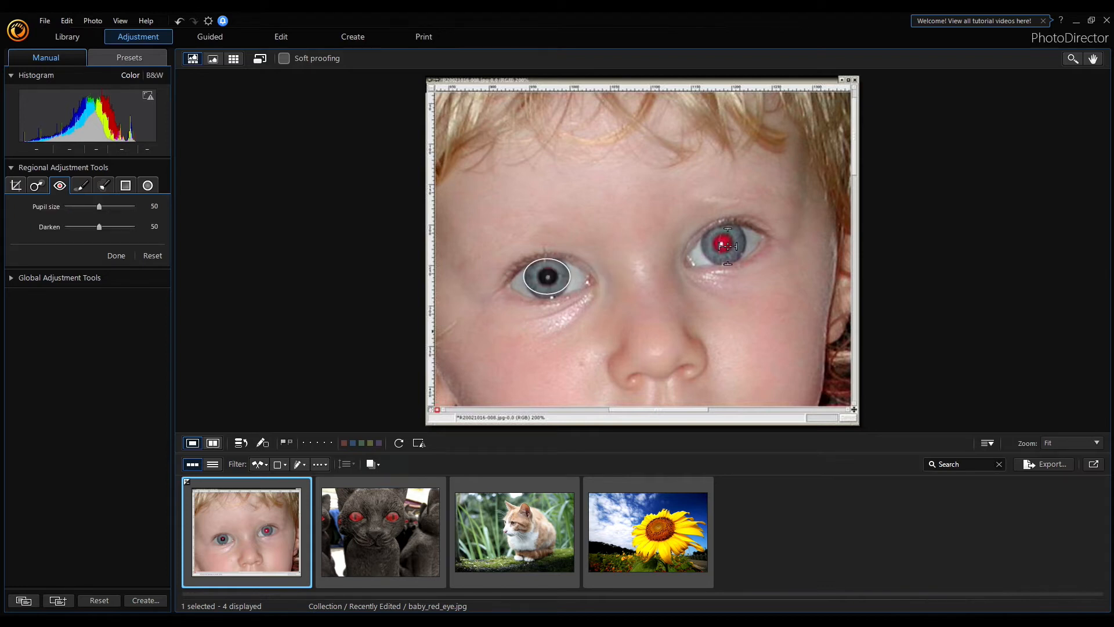
click(725, 245)
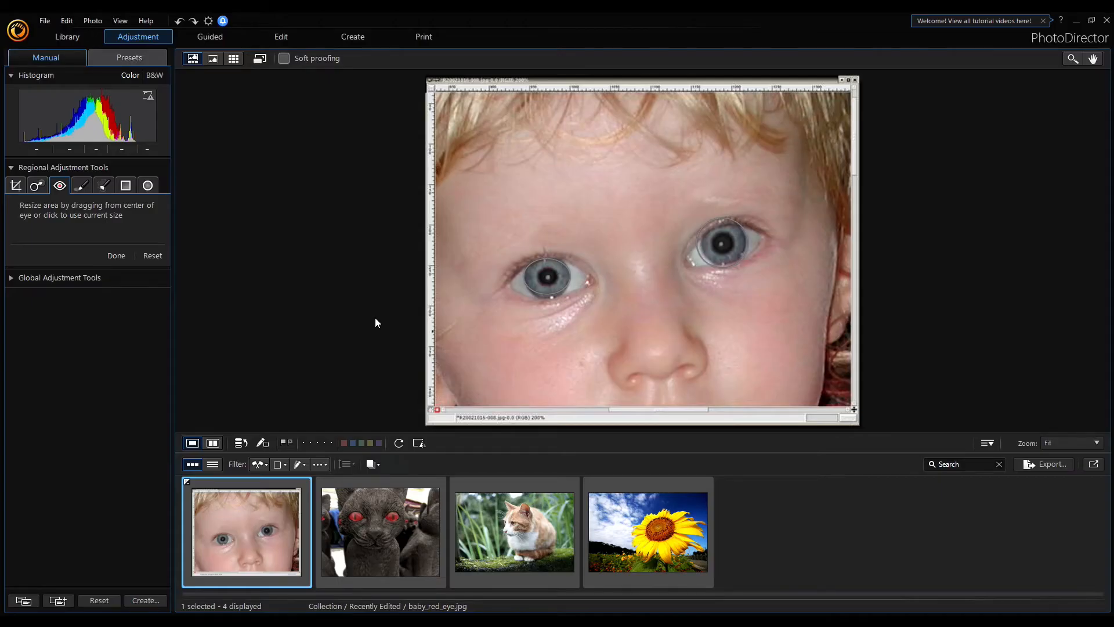
click(716, 245)
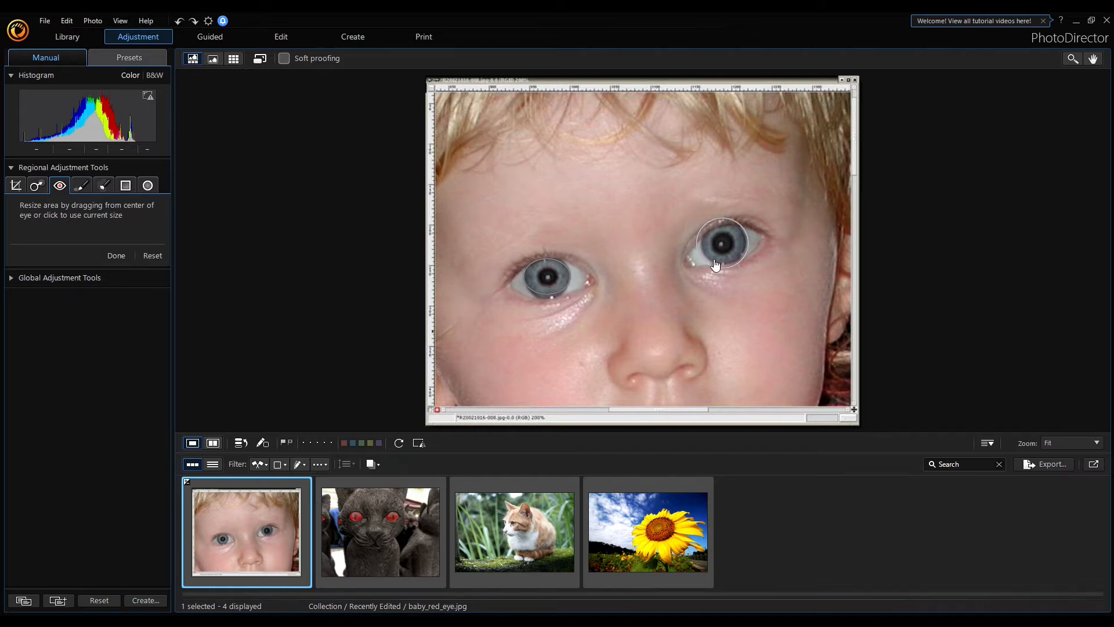
click(716, 245)
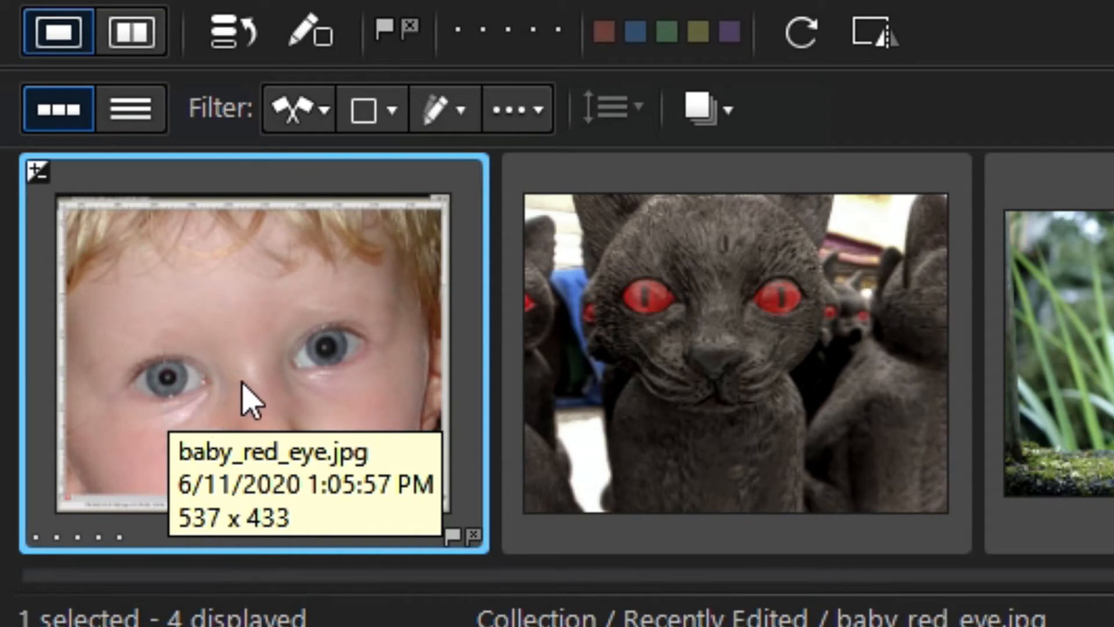
mouse_move(313, 426)
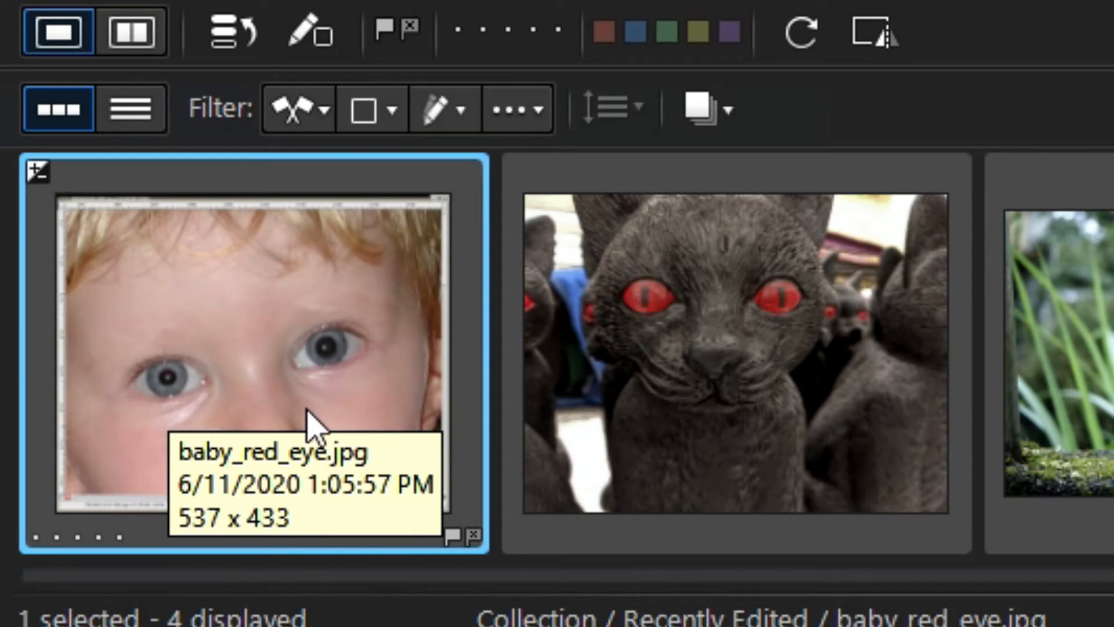
mouse_move(327, 405)
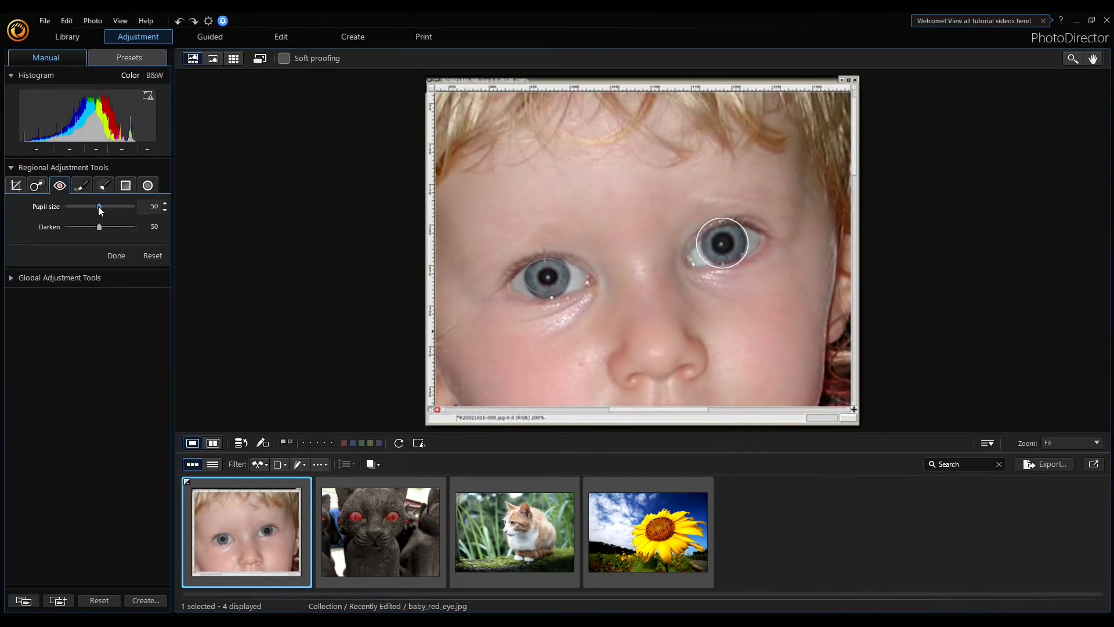
Adjust the Pupil size slider down to 18, then back up to 50.
drag(99, 206, 95, 206)
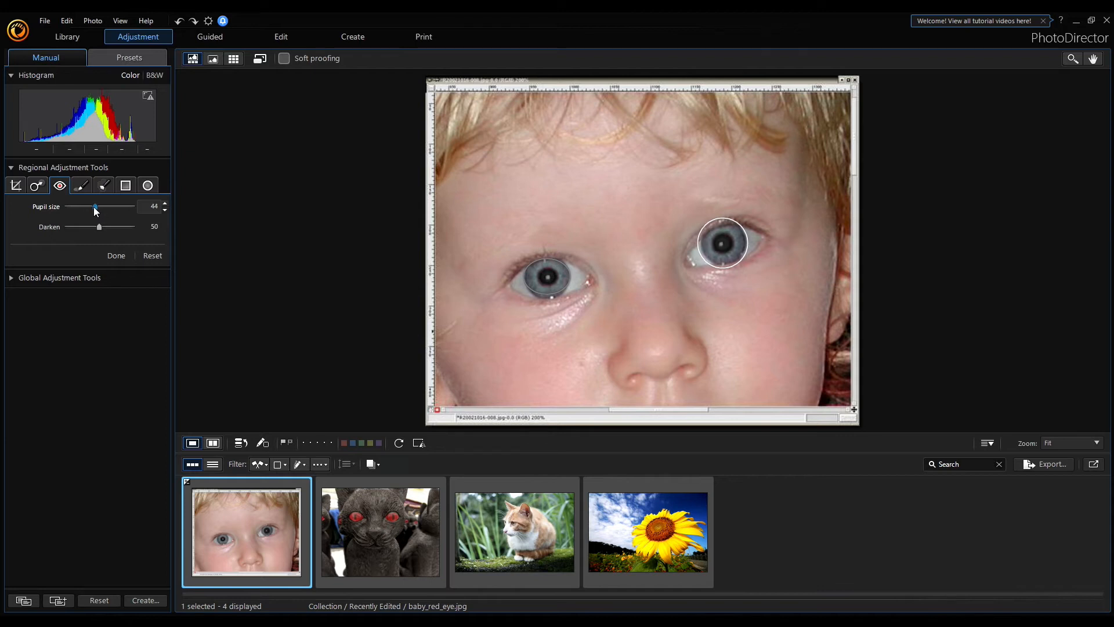
drag(95, 206, 78, 206)
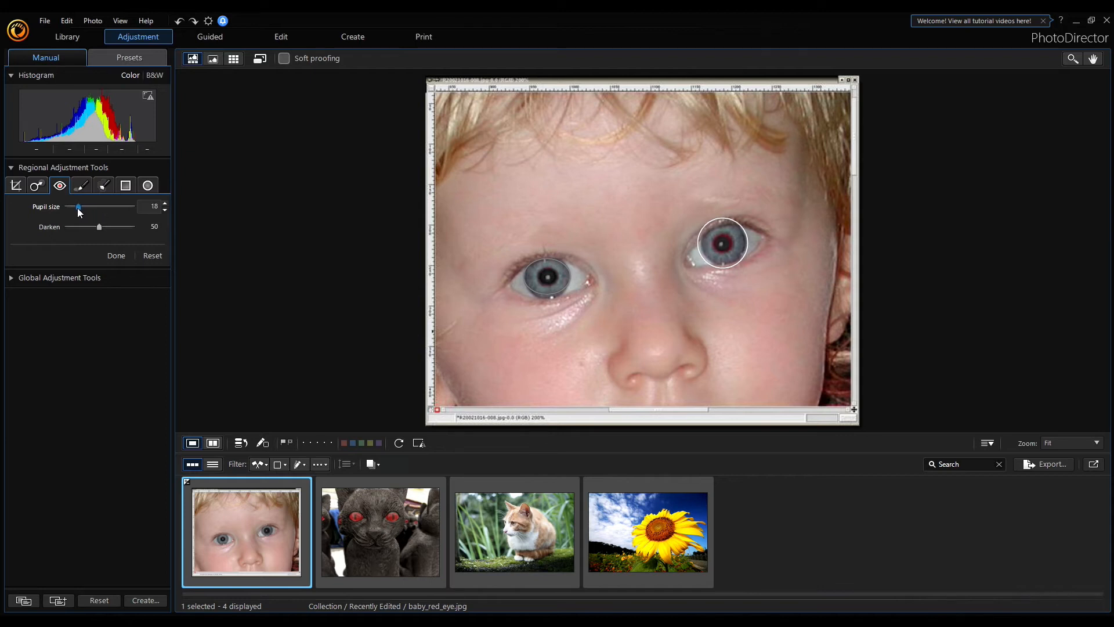
drag(78, 206, 85, 207)
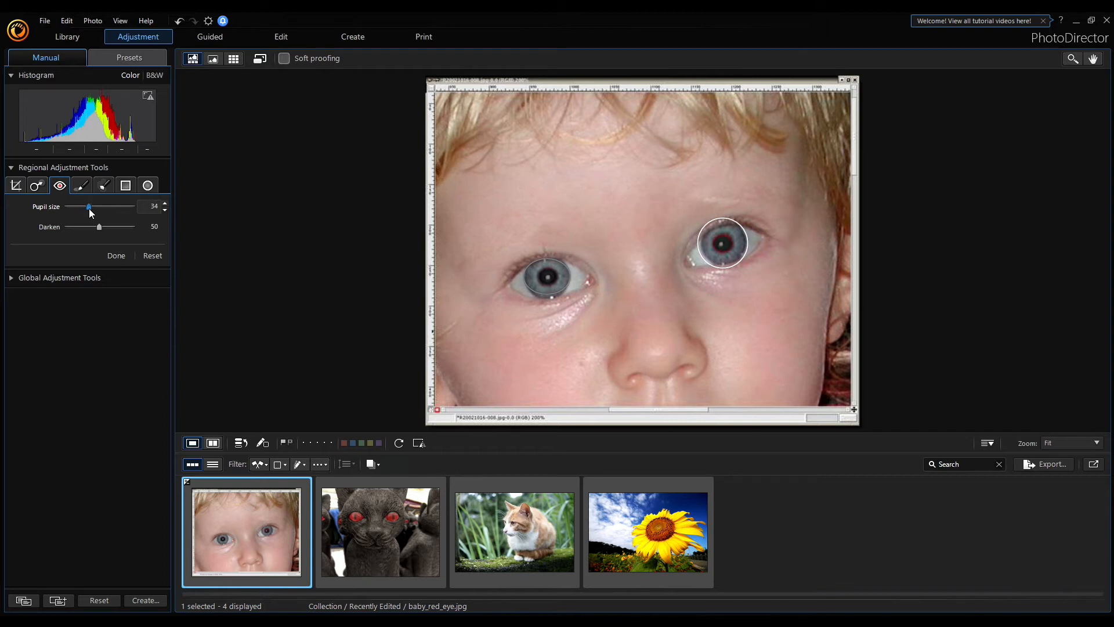
drag(88, 206, 96, 206)
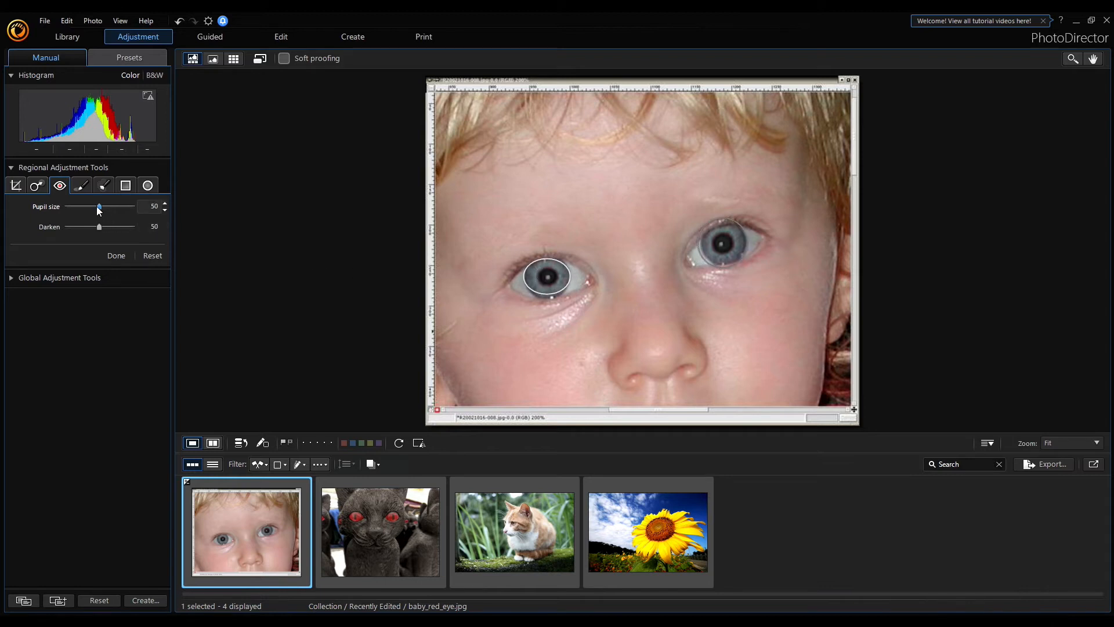
Try pupil sizes between 50 and 70, then open the wooden cat statue photo.
drag(98, 206, 105, 206)
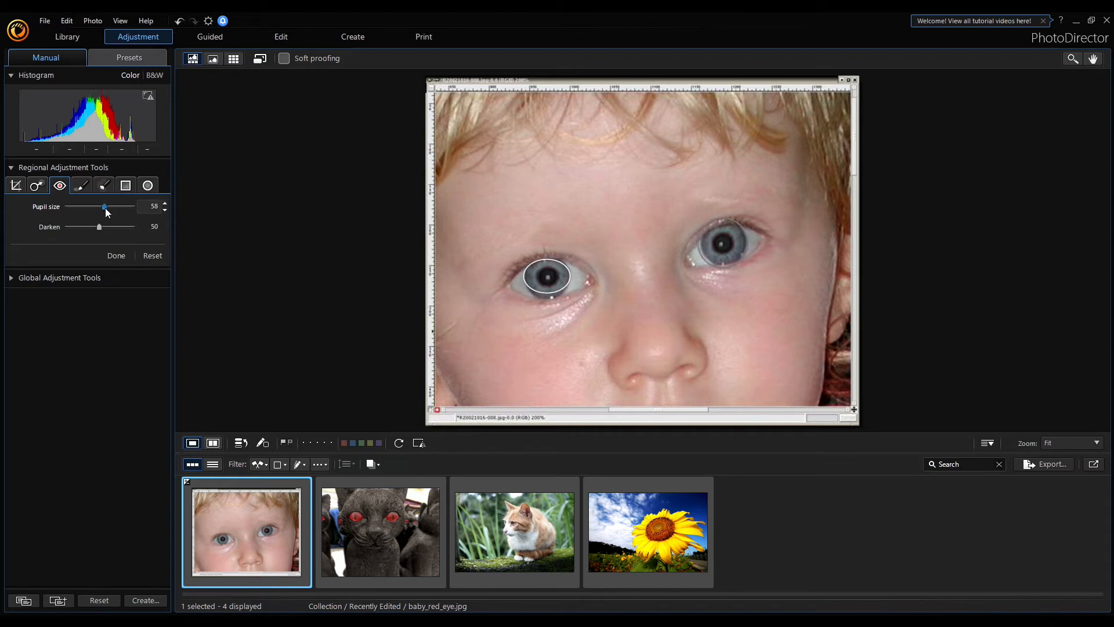
drag(105, 206, 109, 206)
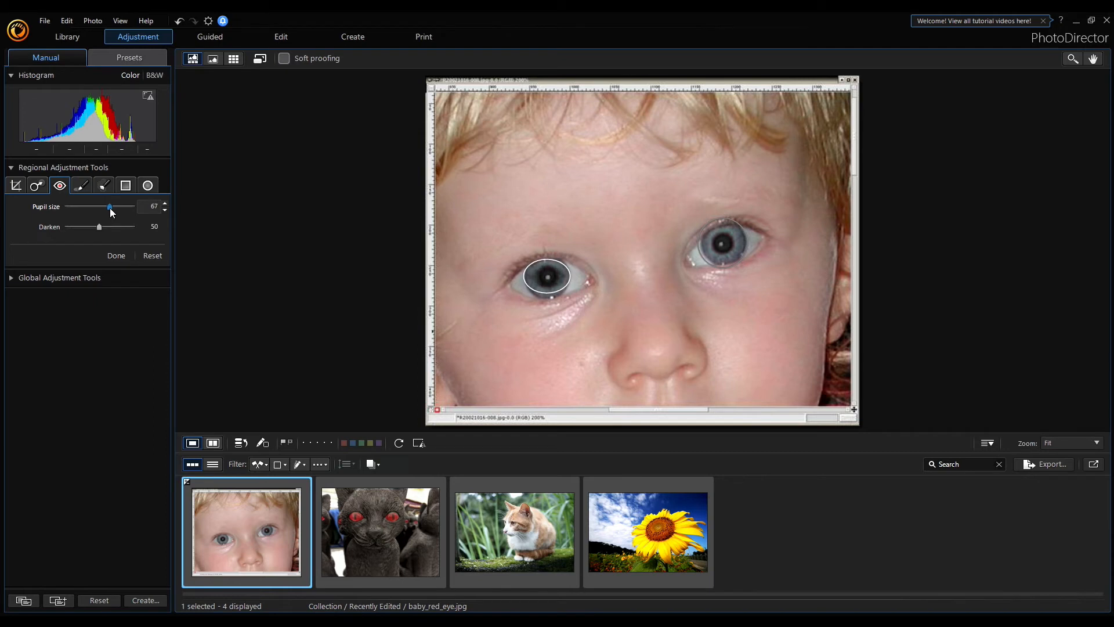
drag(108, 206, 112, 206)
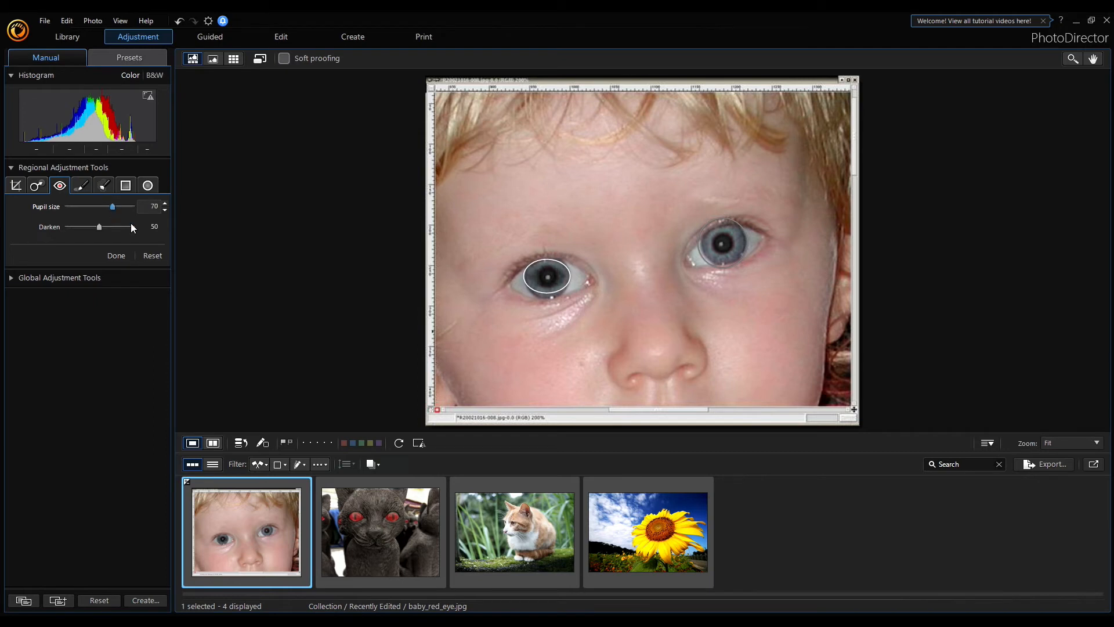
drag(112, 206, 110, 206)
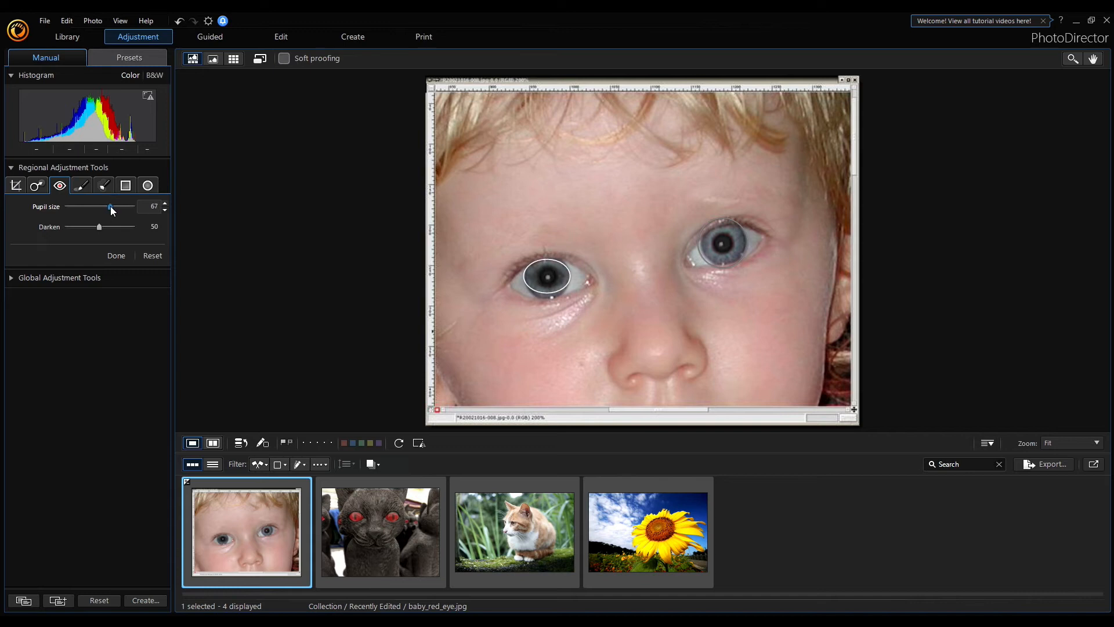
drag(110, 206, 105, 206)
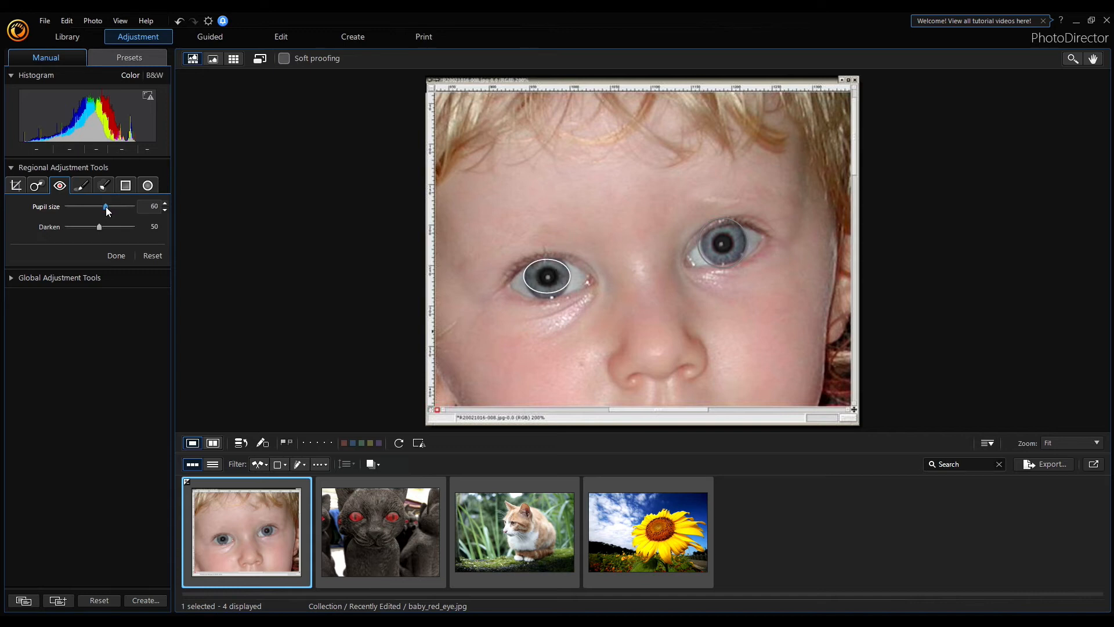
drag(107, 206, 103, 206)
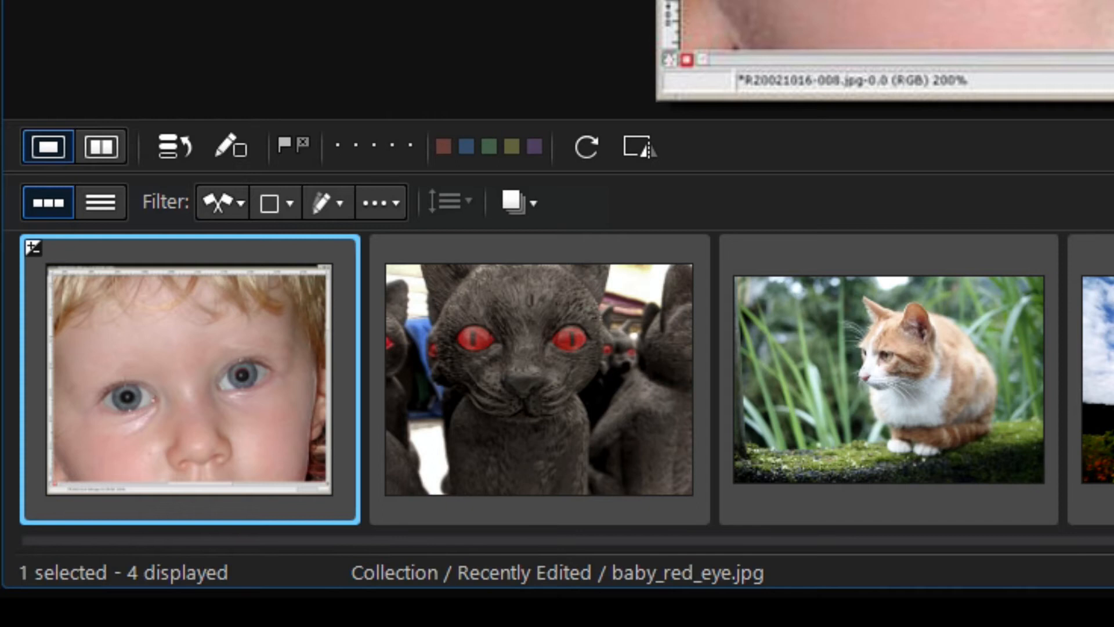
click(539, 377)
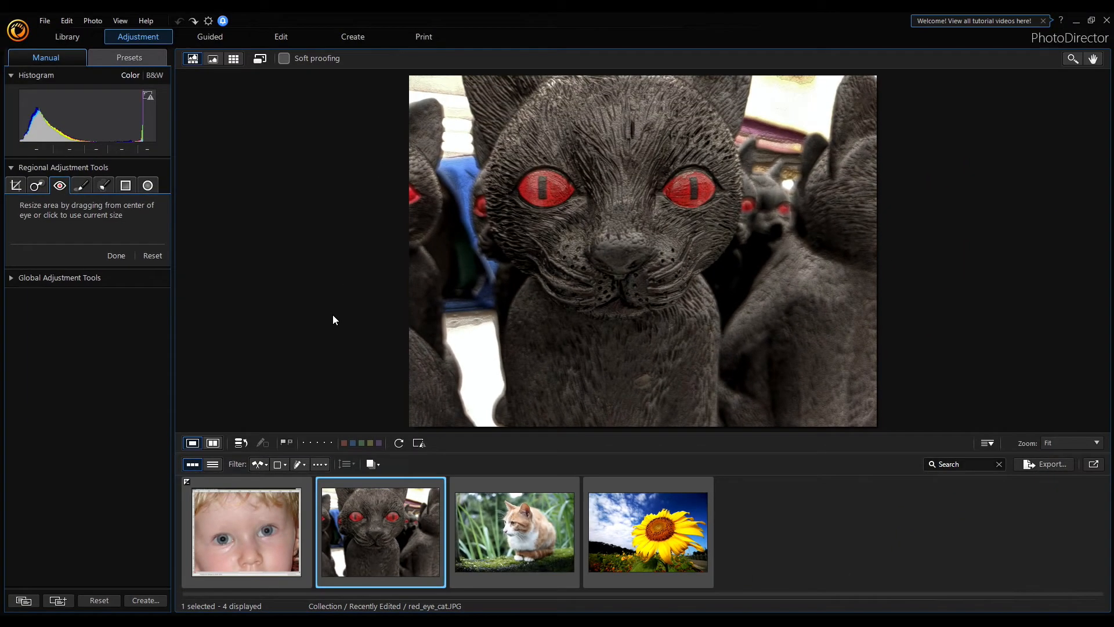
Put away the Red-eye removal tool and zoom to 100% on the cat's eyes.
click(116, 256)
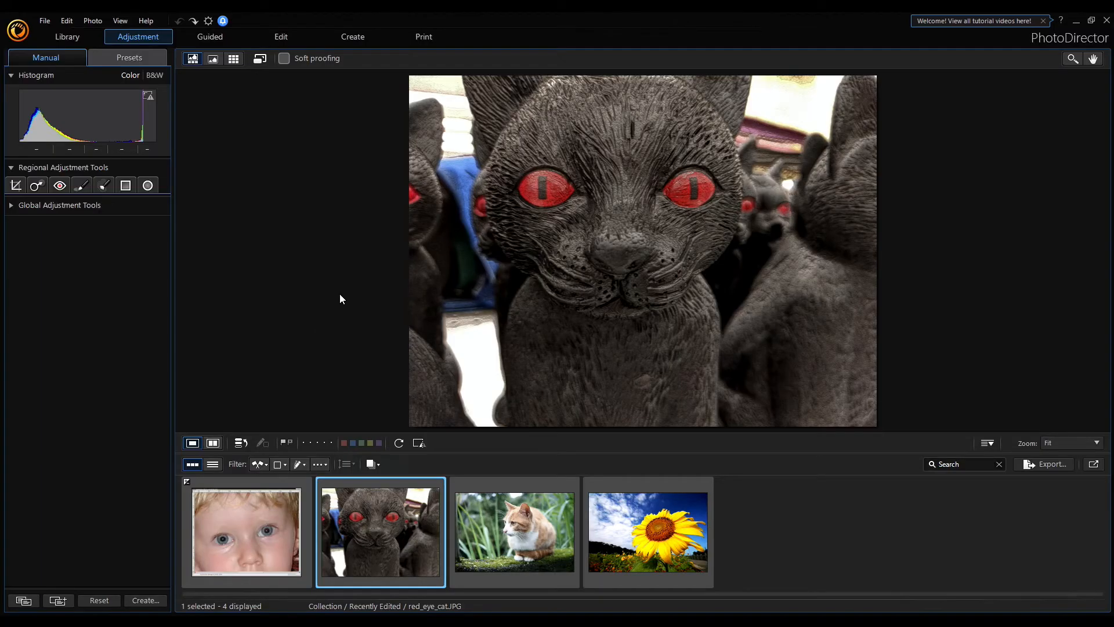
mouse_move(533, 277)
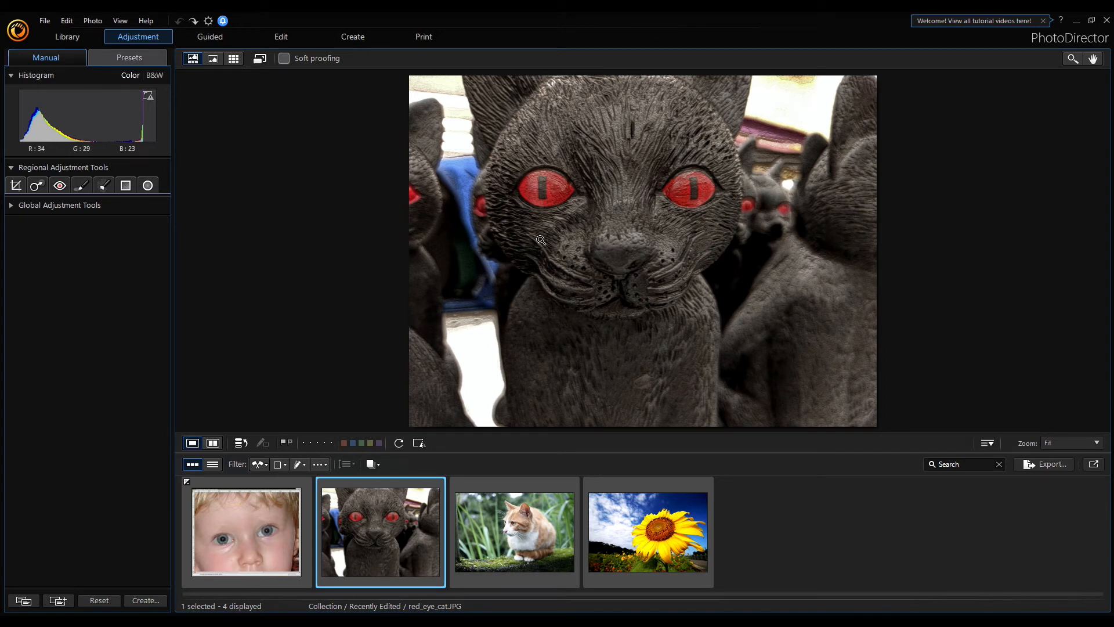
click(60, 186)
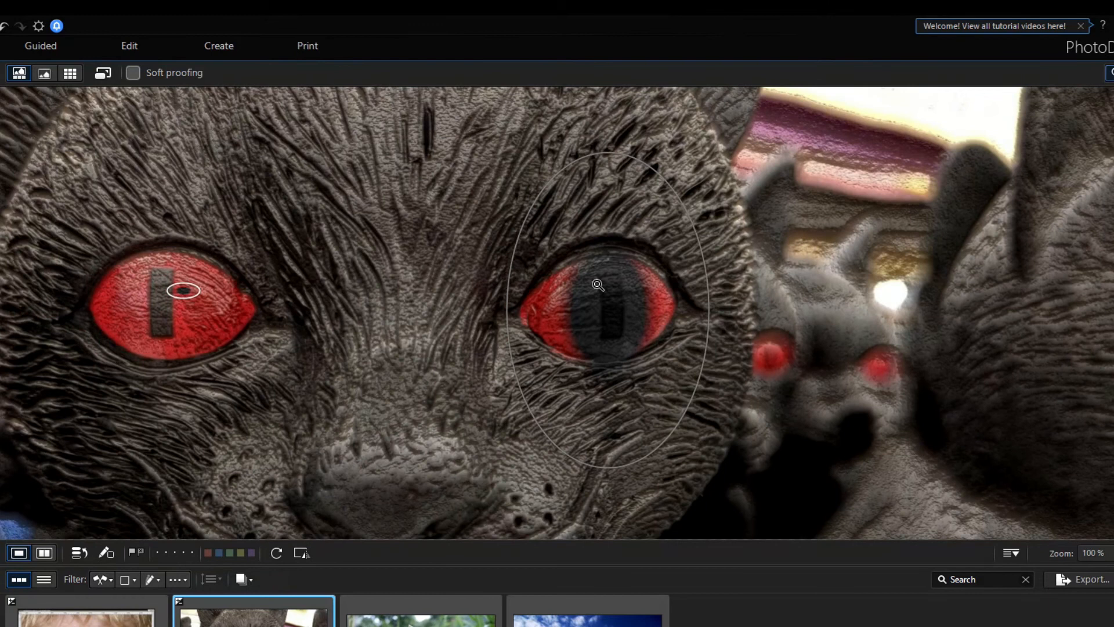
mouse_move(715, 254)
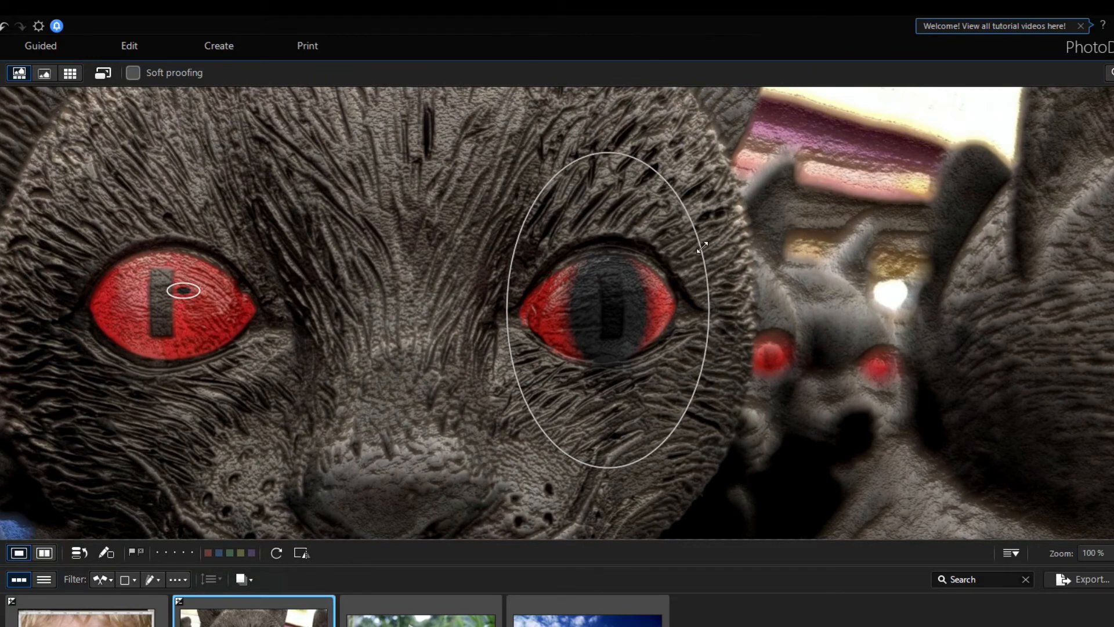
Drag to enlarge the correction area around the cat statue's right eye.
drag(701, 247, 747, 266)
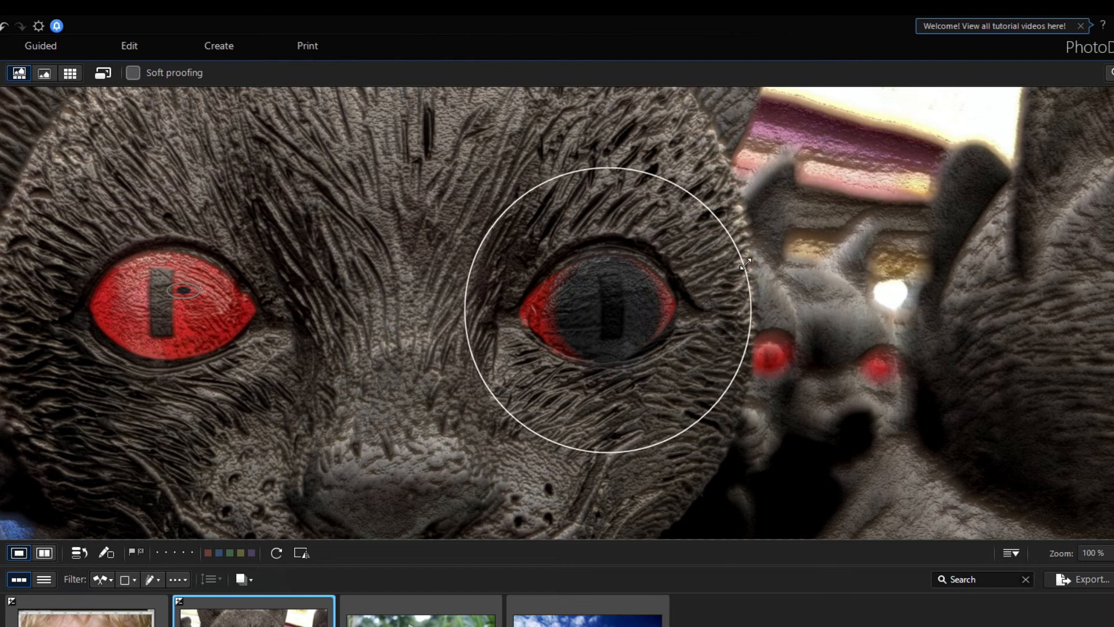
drag(744, 265, 820, 260)
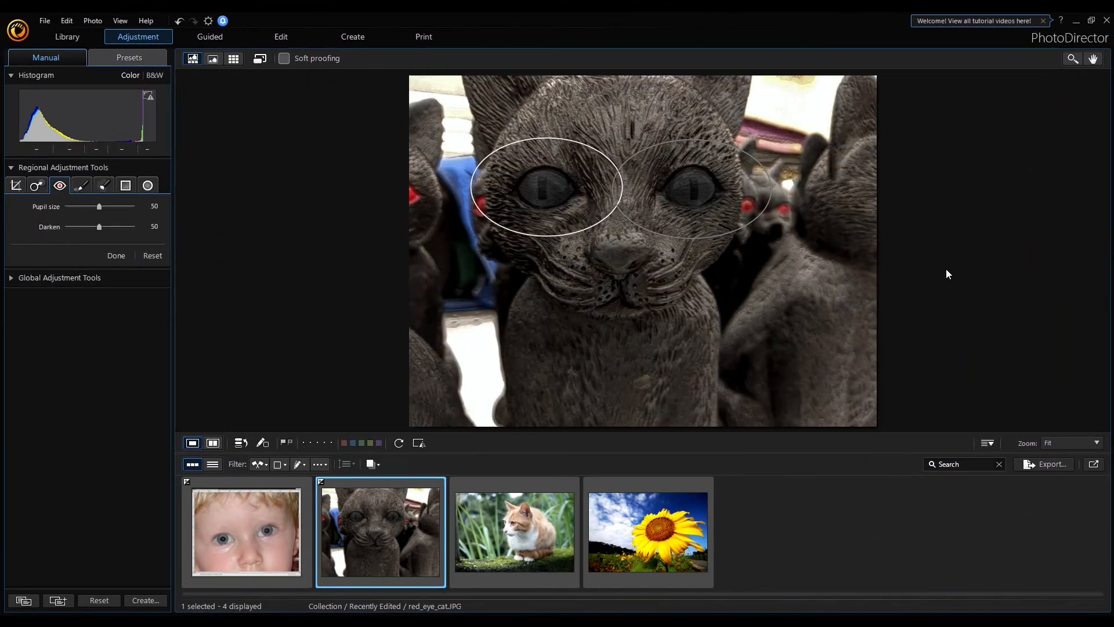
Click Done to finish the cat statue's red-eye corrections.
click(115, 256)
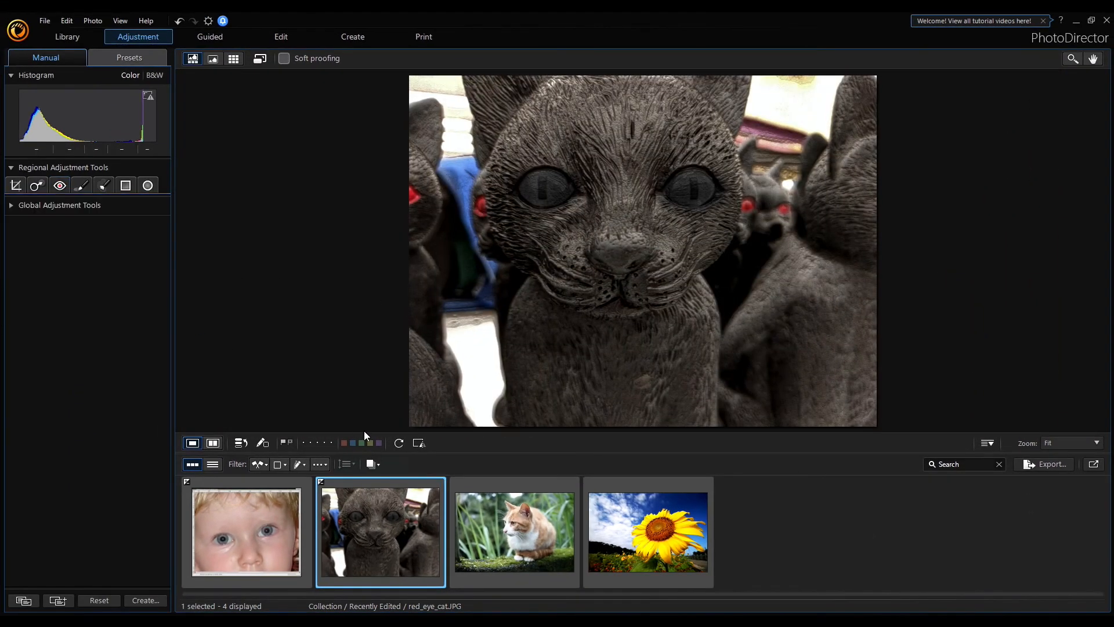
mouse_move(317, 342)
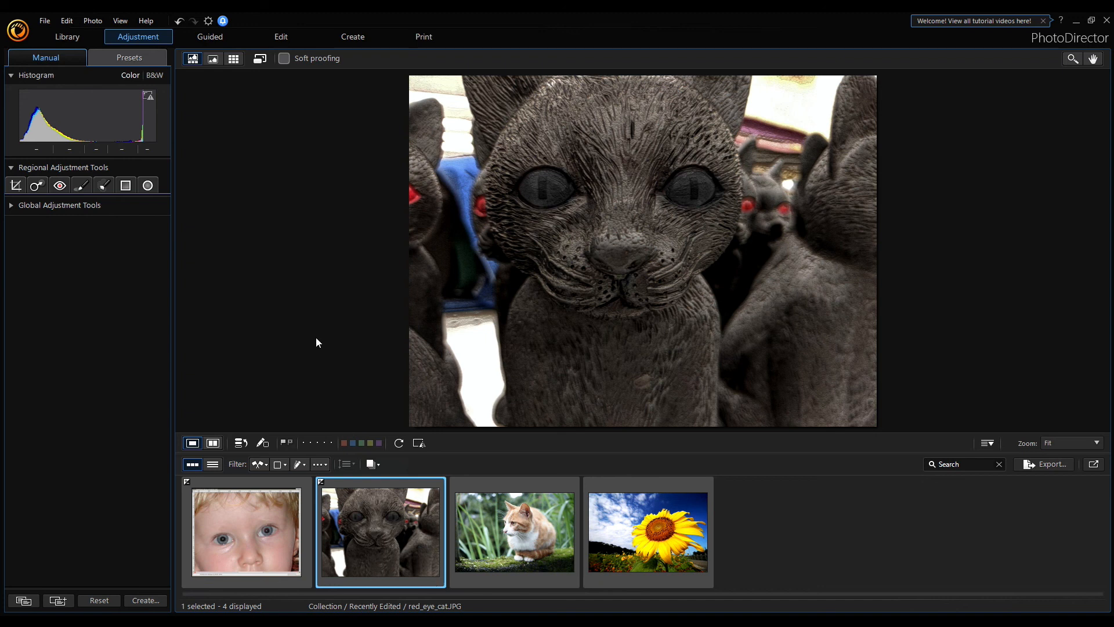